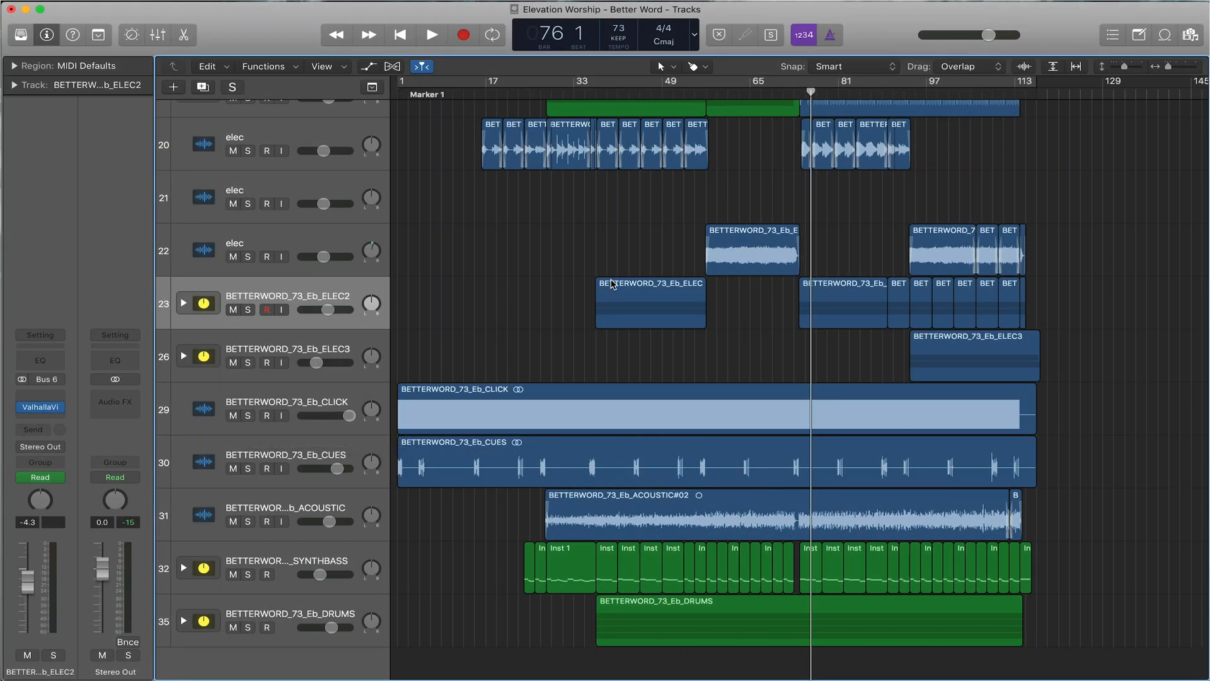
{"action": "mouse_move", "coordinate": [506, 338]}
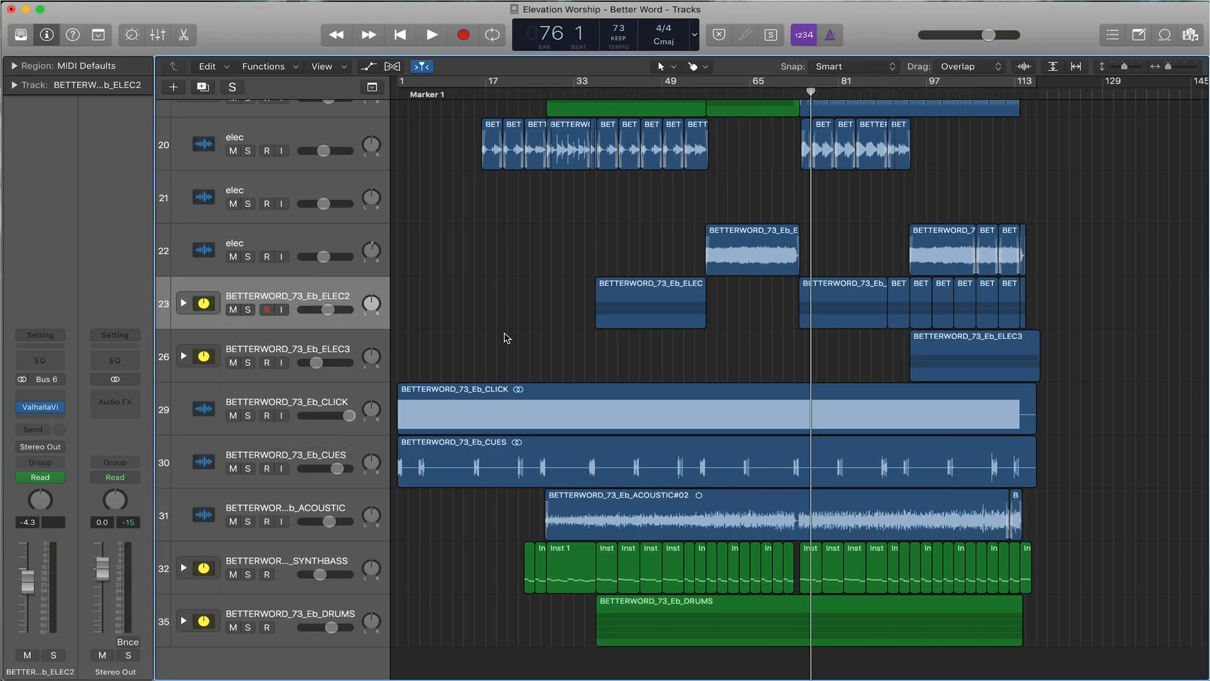
{"action": "mouse_move", "coordinate": [355, 512]}
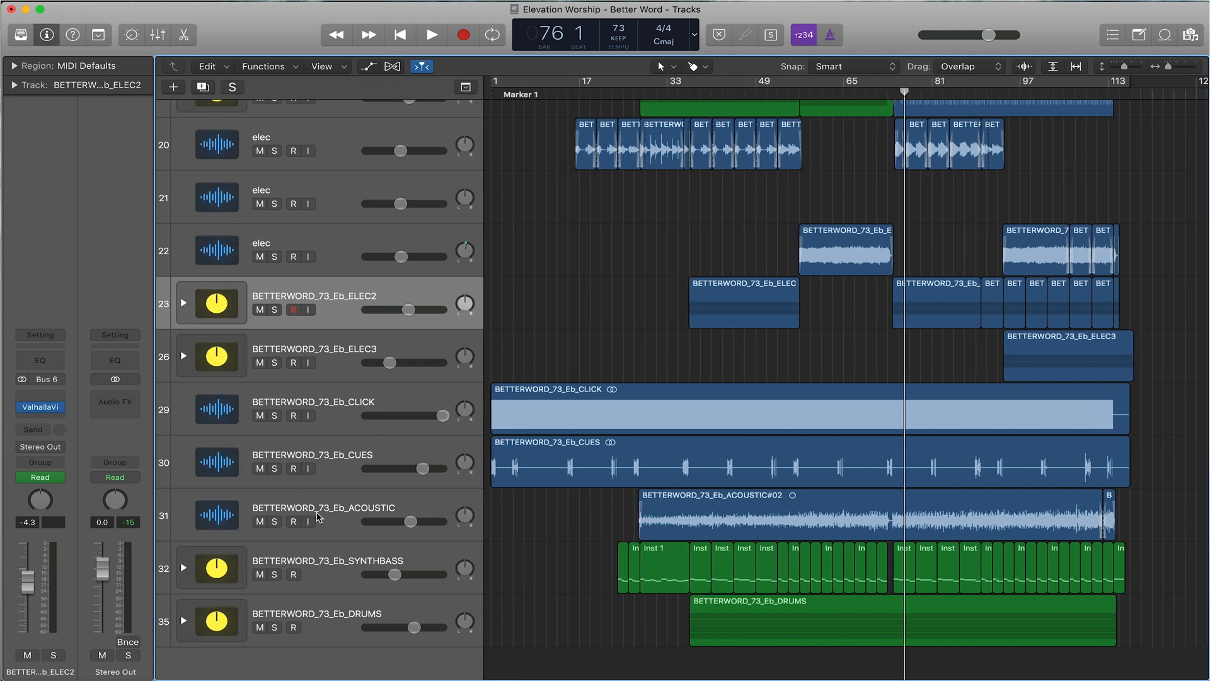
{"action": "mouse_move", "coordinate": [411, 500]}
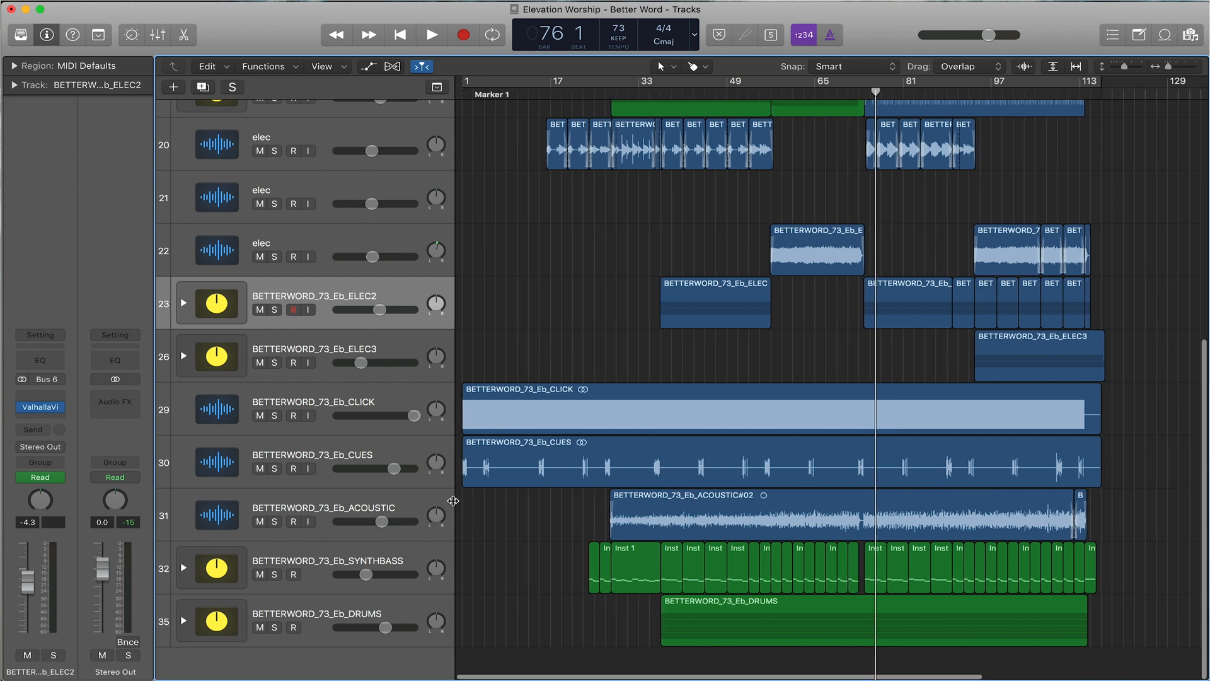
Step: Expand the SYNTH stack to see its sub-tracks, then fold it back up
{"action": "scroll", "scroll_direction": "up", "scroll_amount": 3}
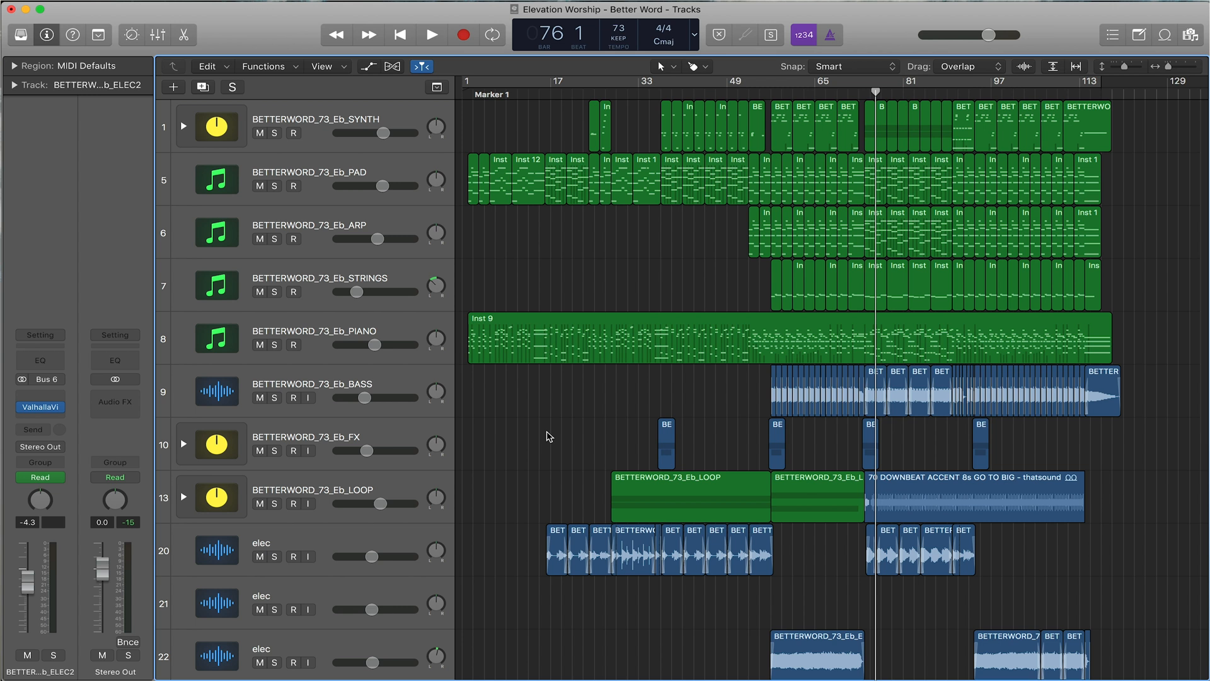
{"action": "mouse_move", "coordinate": [321, 119]}
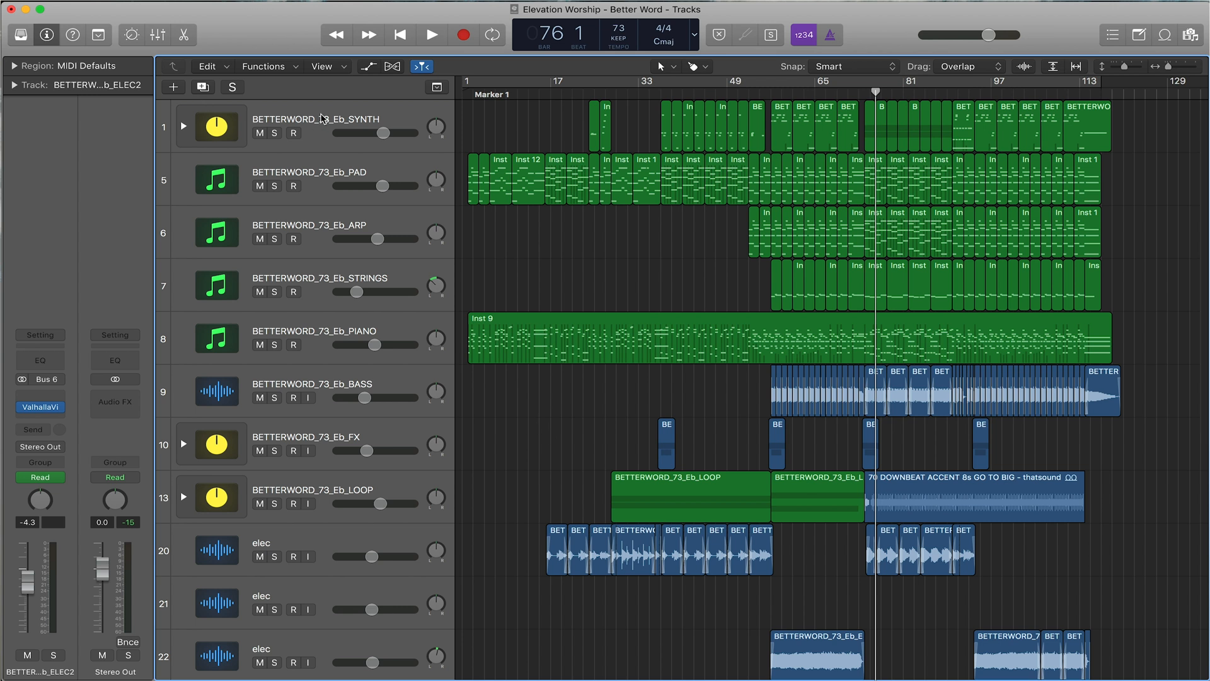
{"action": "left_click", "coordinate": [184, 124]}
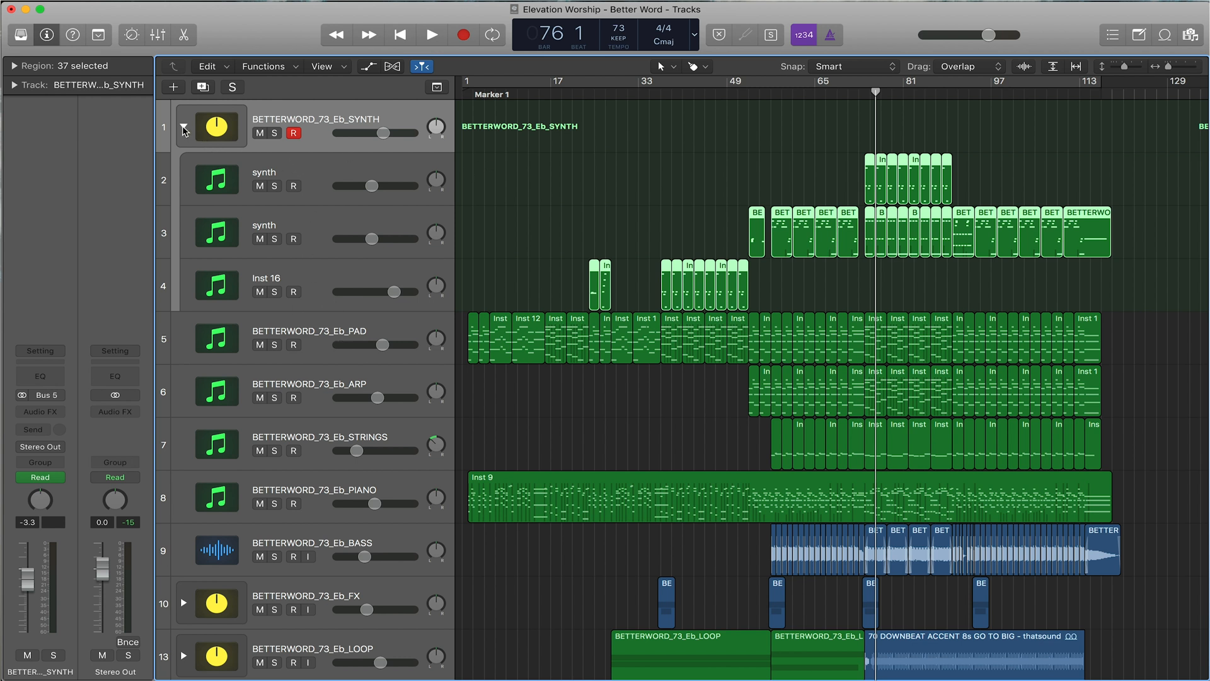
{"action": "left_click", "coordinate": [184, 129]}
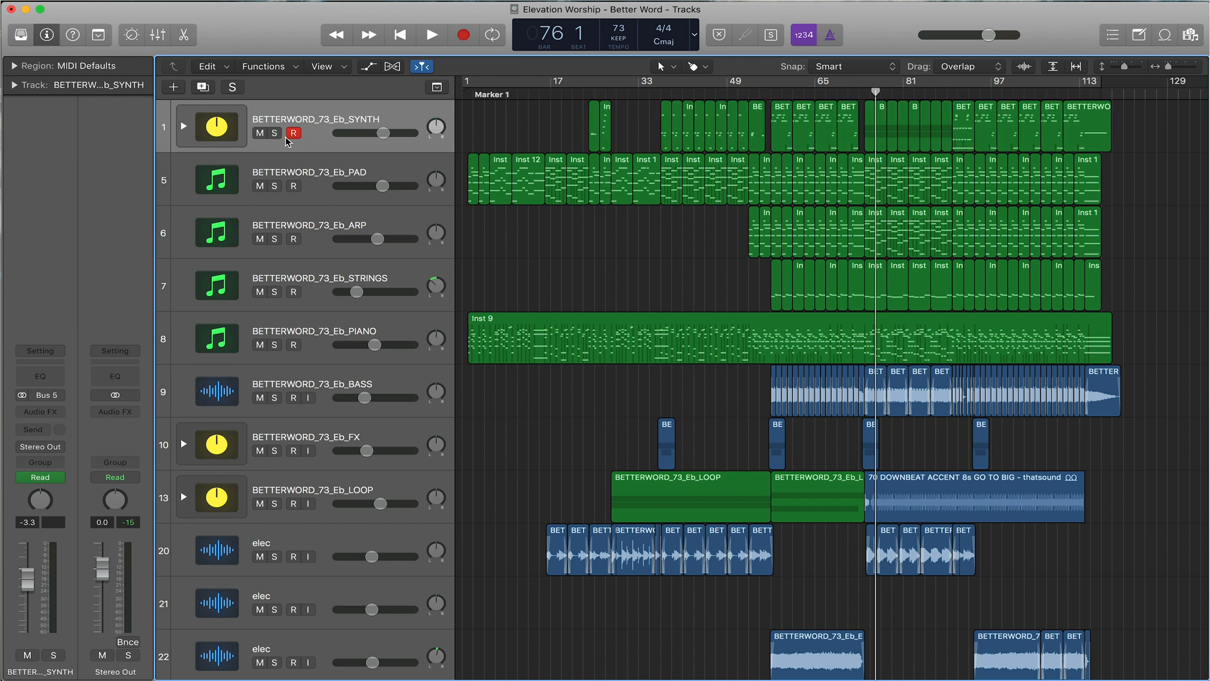
{"action": "scroll", "scroll_direction": "down", "scroll_amount": 3}
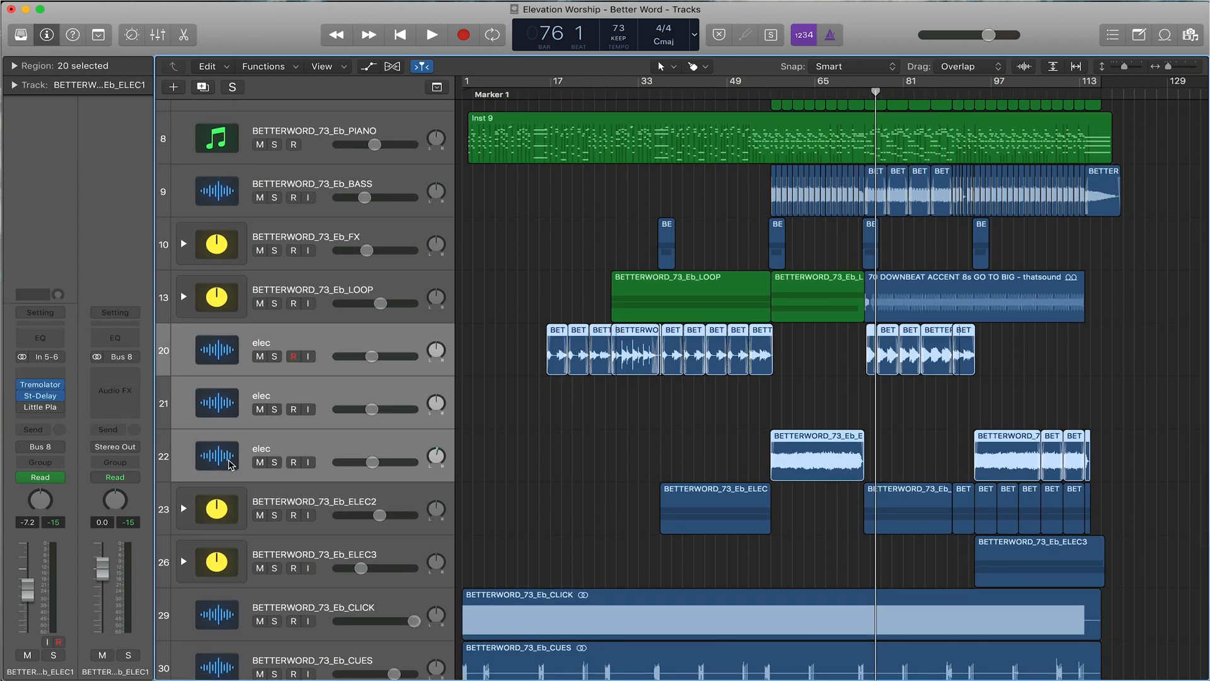
Step: Group the selected elec tracks into a new track stack via Create Track Stack
{"action": "right_click", "coordinate": [228, 462]}
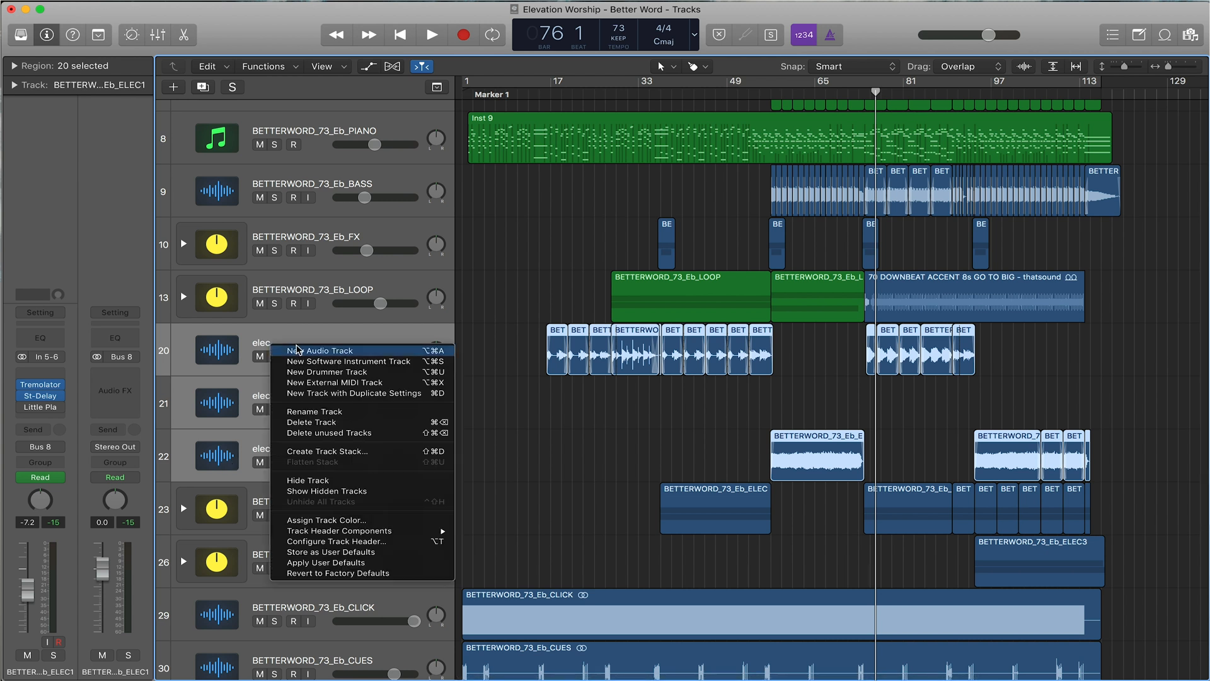
{"action": "left_click", "coordinate": [328, 452]}
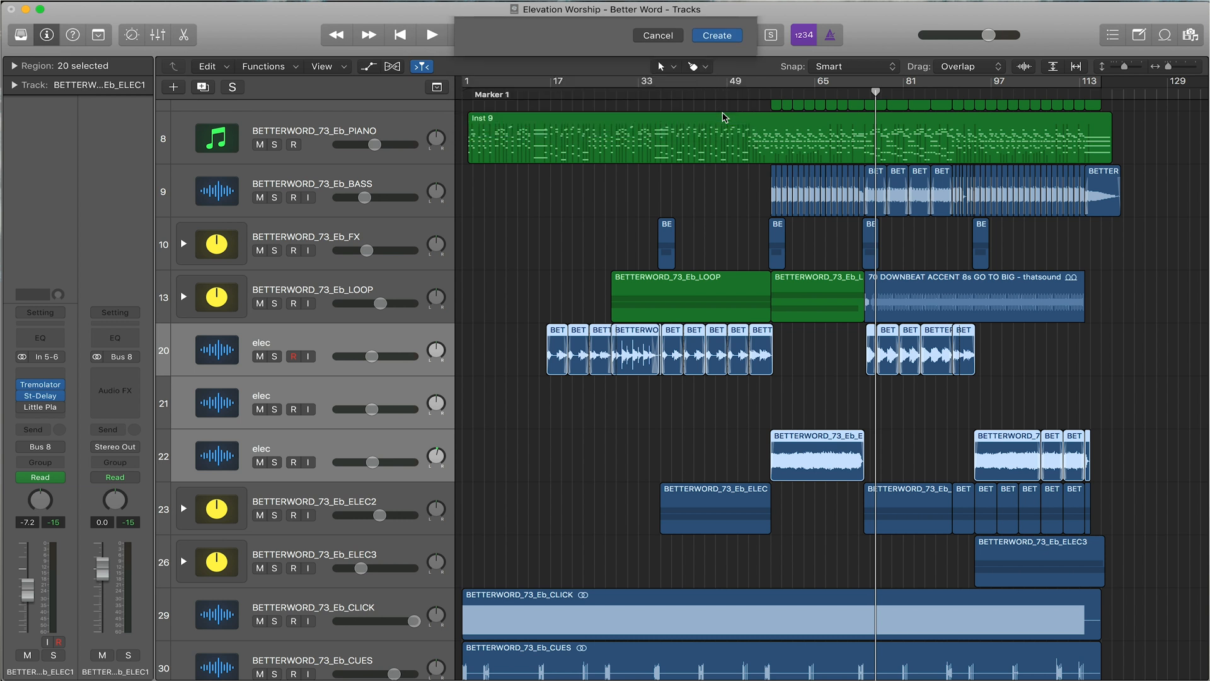
{"action": "left_click", "coordinate": [716, 35]}
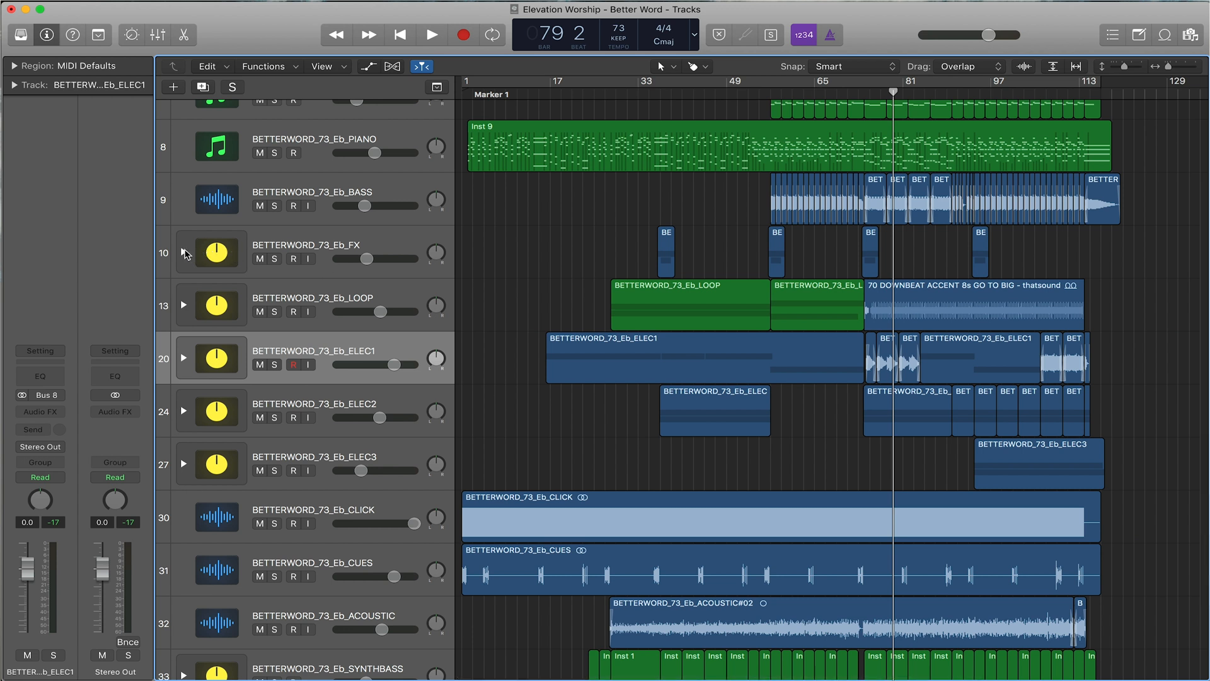
{"action": "mouse_move", "coordinate": [207, 329]}
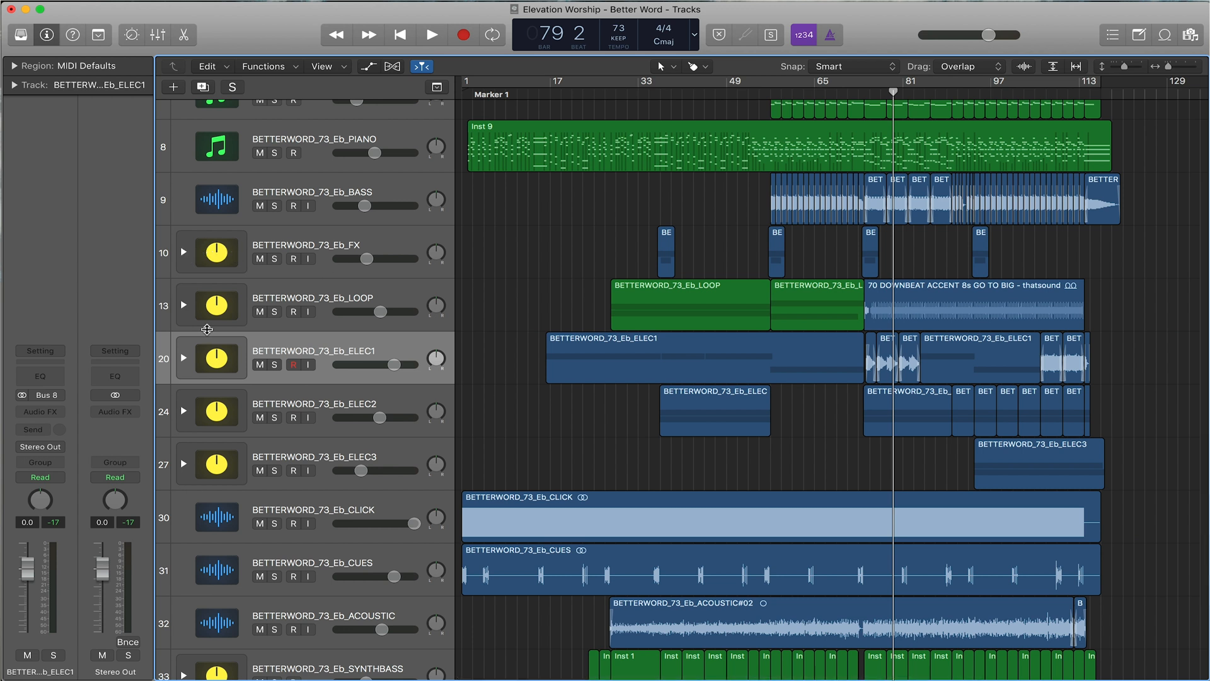
{"action": "mouse_move", "coordinate": [200, 256]}
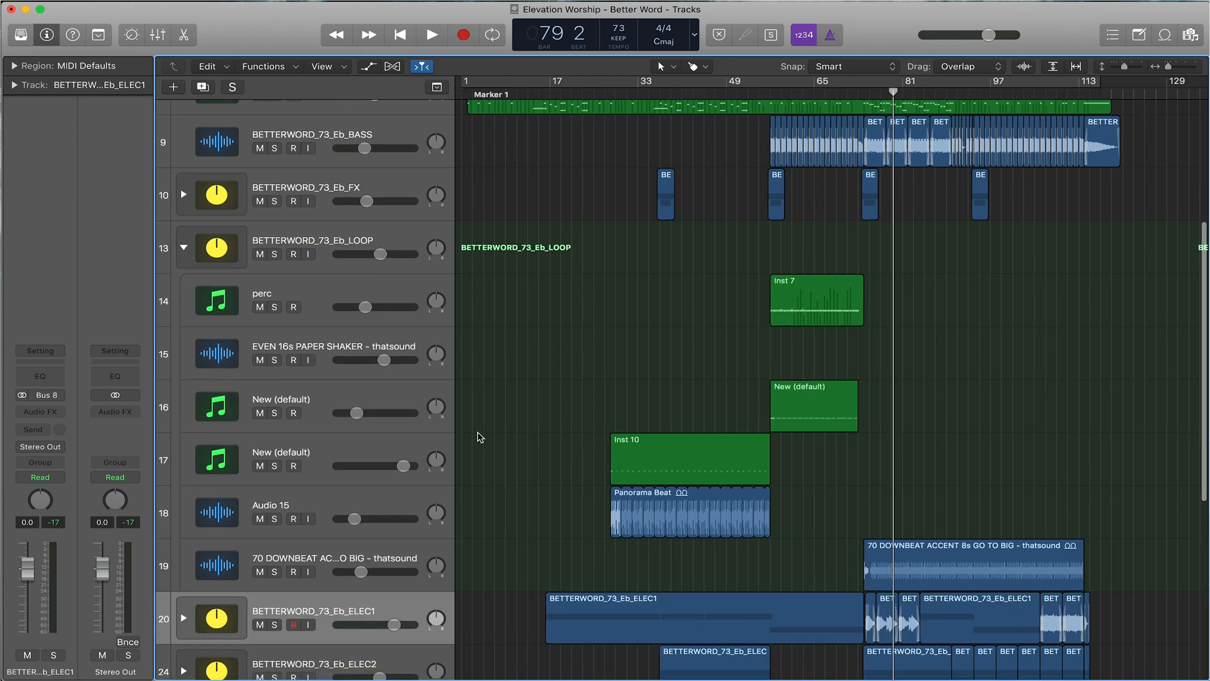
Step: Expand the SYNTHBASS stack to review its sub-tracks
{"action": "scroll", "scroll_direction": "down", "scroll_amount": 3}
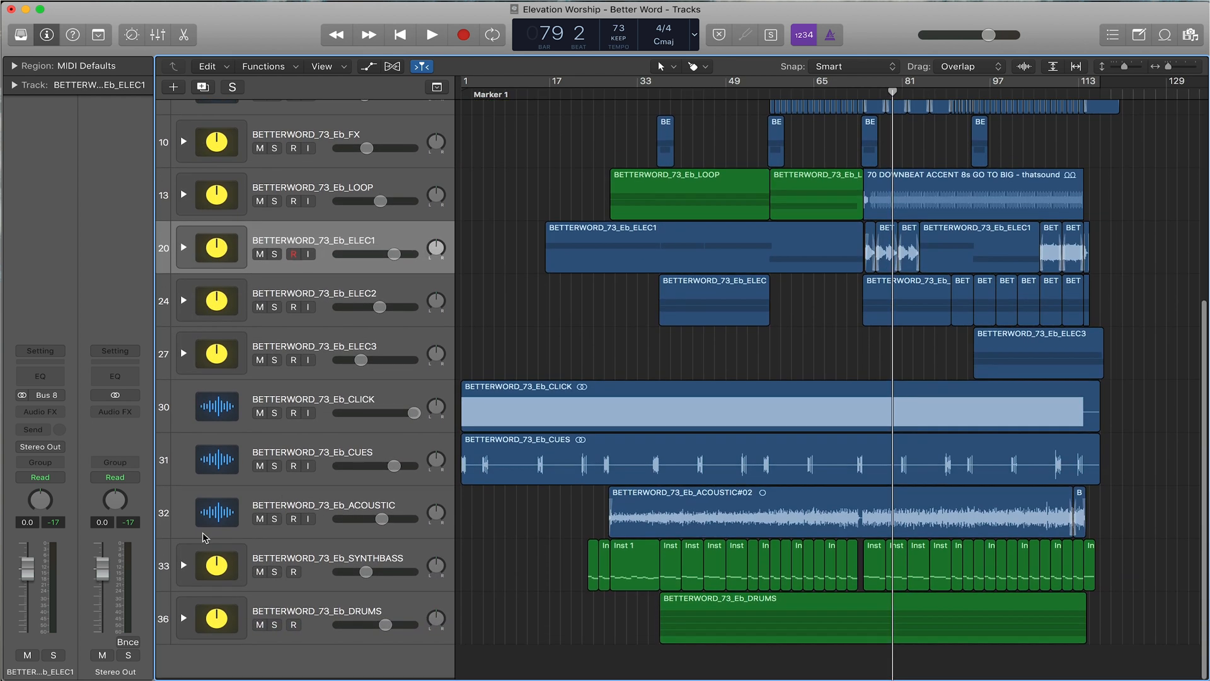
{"action": "left_click", "coordinate": [184, 565]}
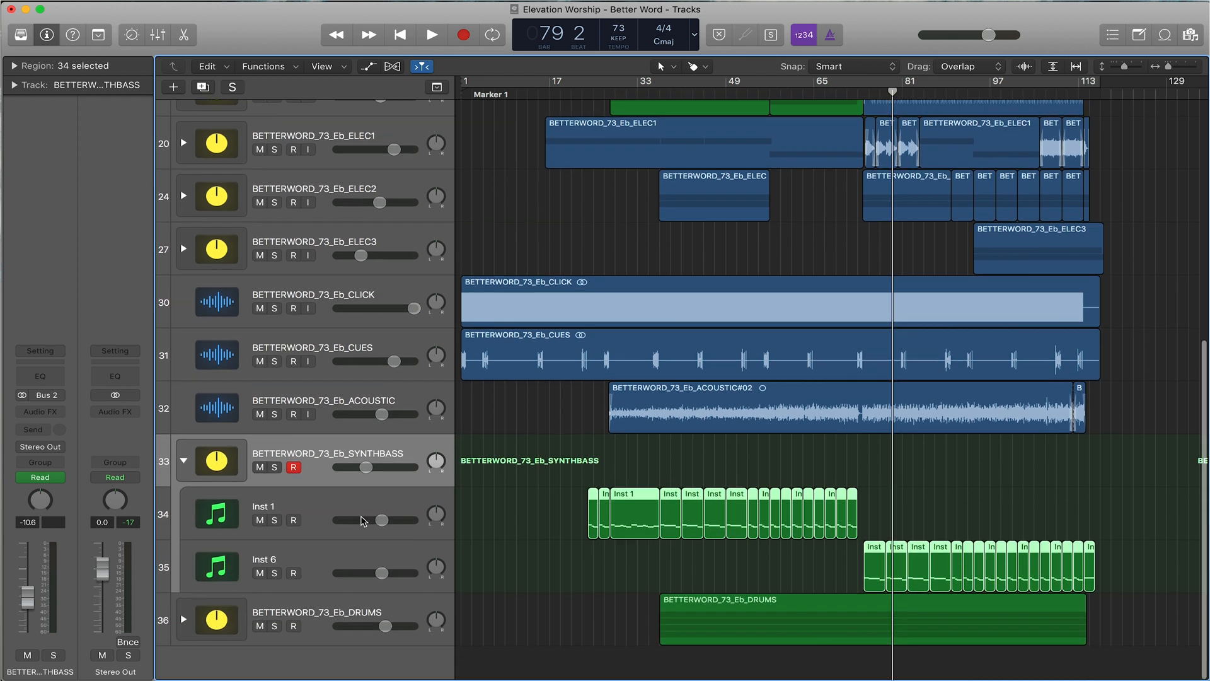
{"action": "scroll", "scroll_direction": "up", "scroll_amount": 3}
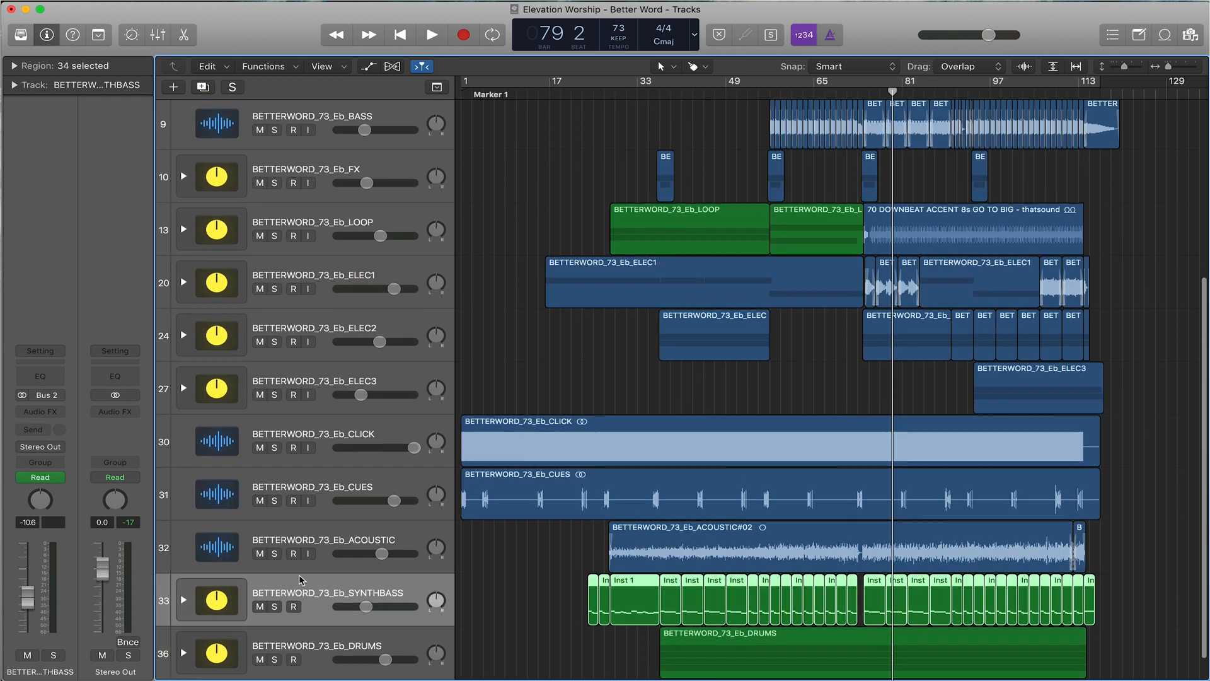
{"action": "scroll", "scroll_direction": "down", "scroll_amount": 3}
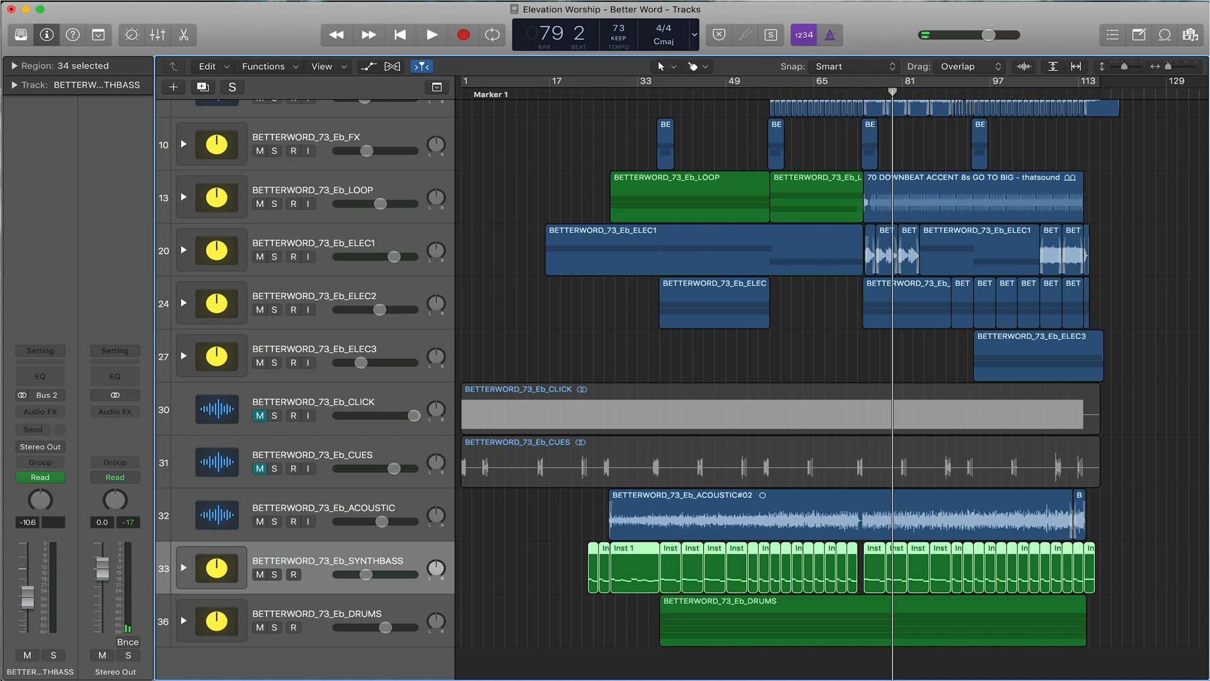
Step: Turn on the cycle range covering bars 1 to 117
{"action": "left_click", "coordinate": [431, 34]}
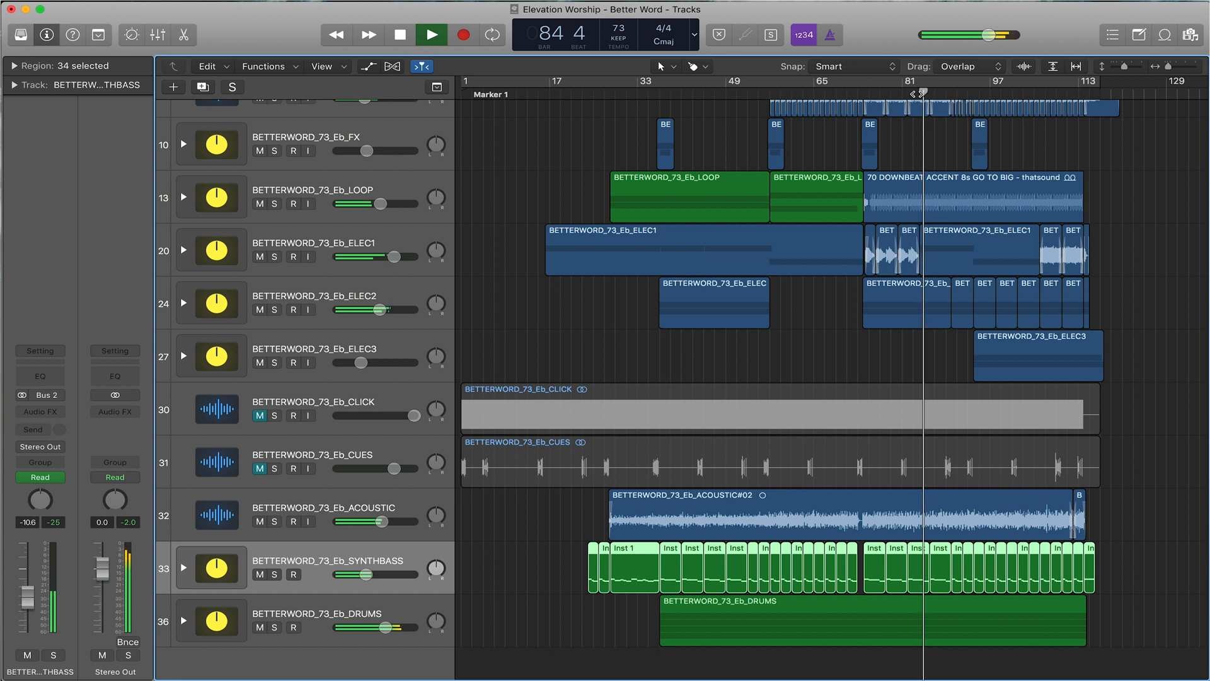
{"action": "left_click", "coordinate": [431, 34]}
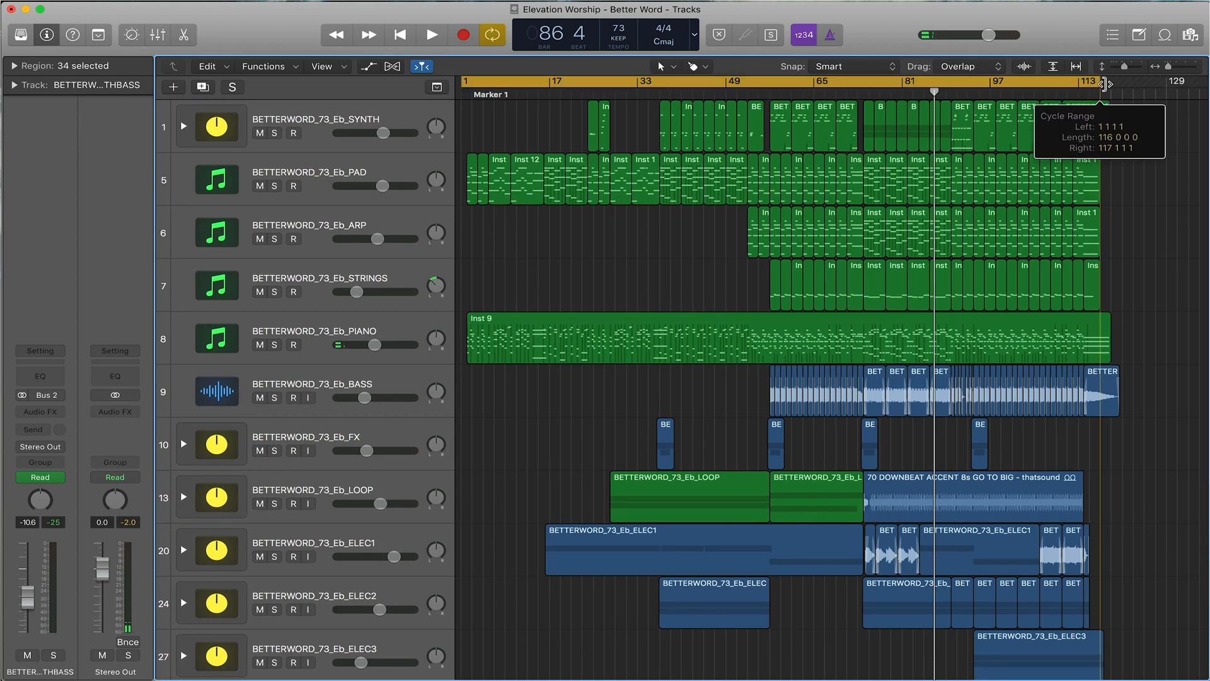
Step: Scroll down through the tracks before bringing up the export dialog
{"action": "scroll", "scroll_direction": "down", "scroll_amount": 3}
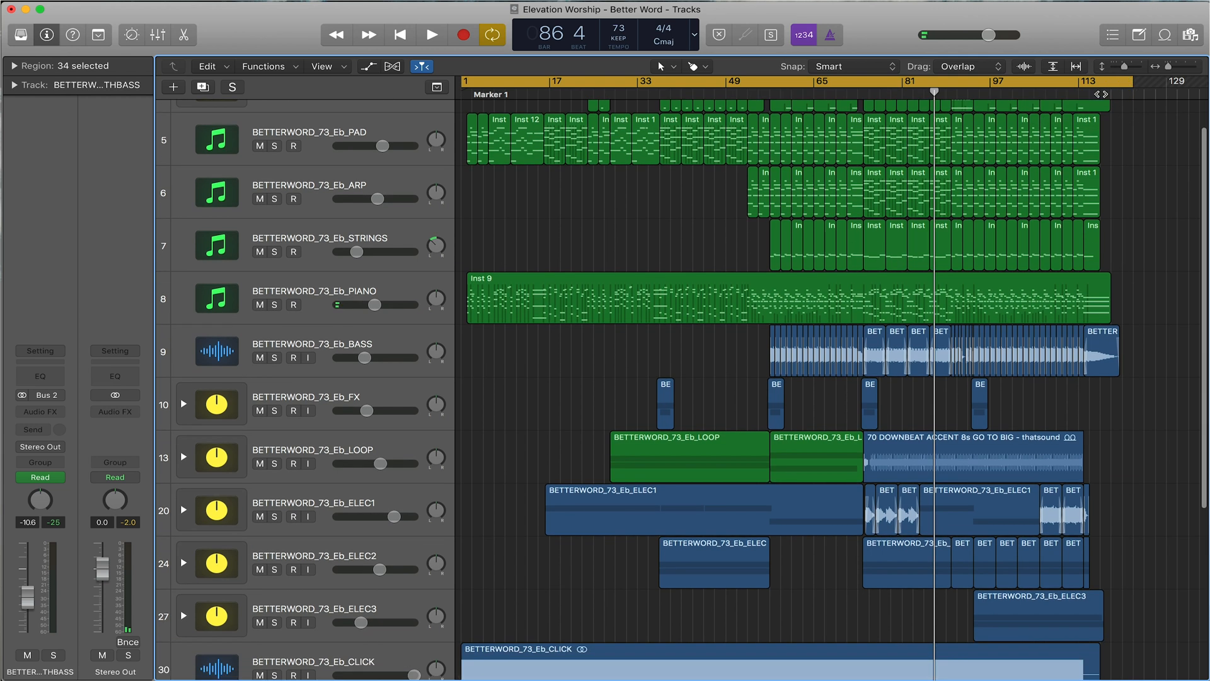
{"action": "scroll", "scroll_direction": "down", "scroll_amount": 3}
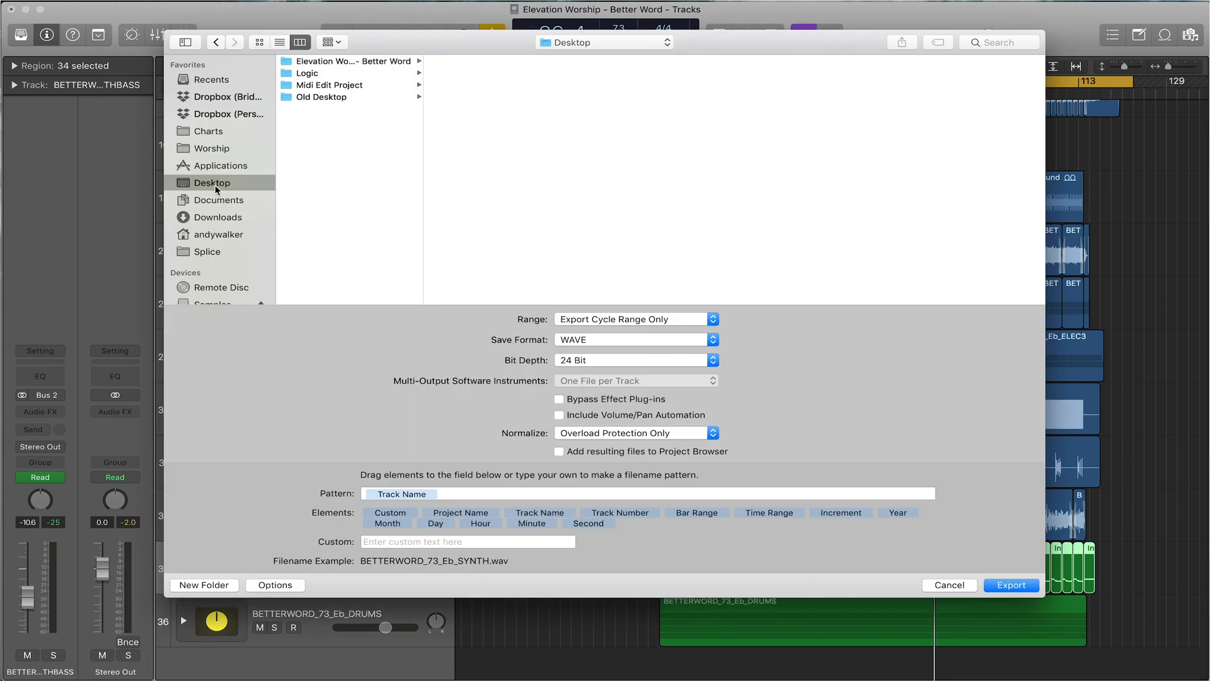
Step: Create a new Desktop folder named BETTERWORD_73_Eb_MT as the export destination
{"action": "left_click", "coordinate": [204, 584]}
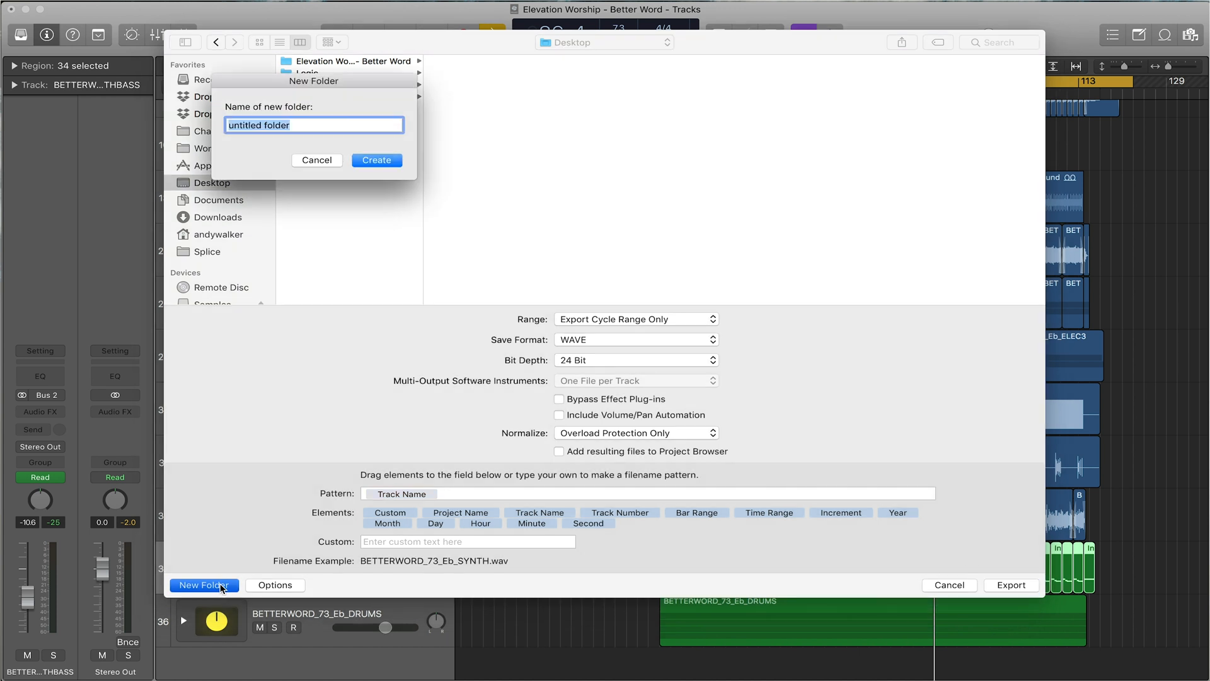
{"action": "type", "text": "BETTERWORD_73_"}
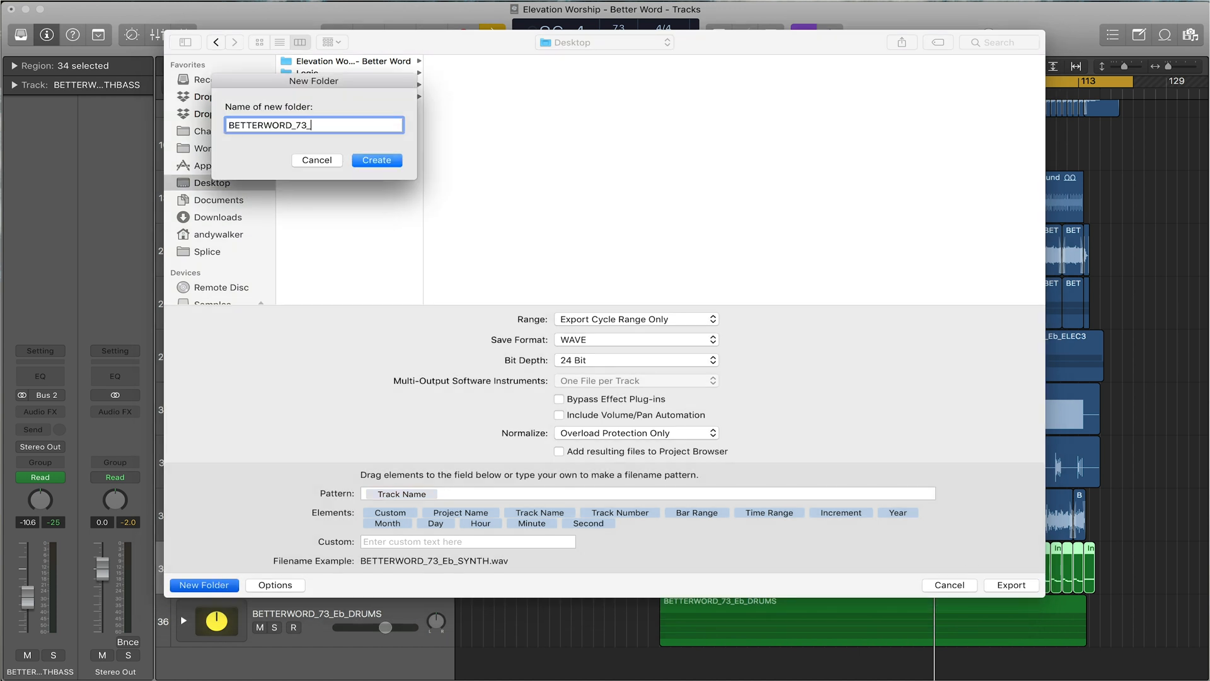
{"action": "type", "text": "Eb_MT"}
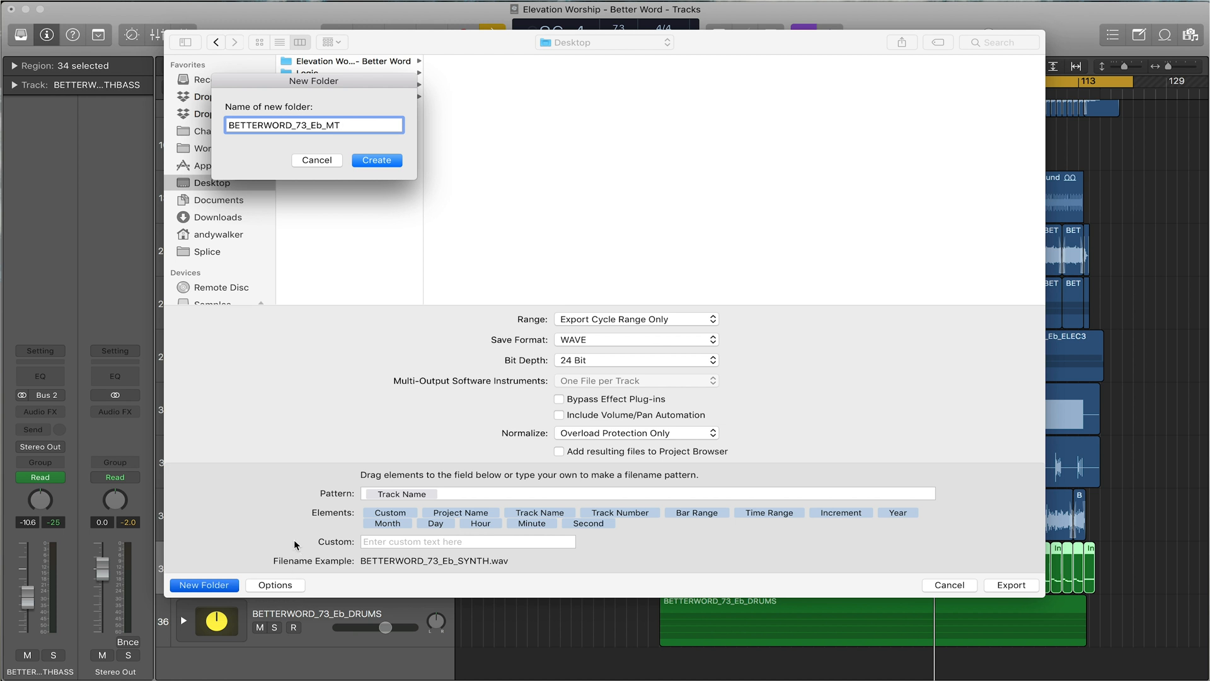
{"action": "left_click", "coordinate": [375, 160]}
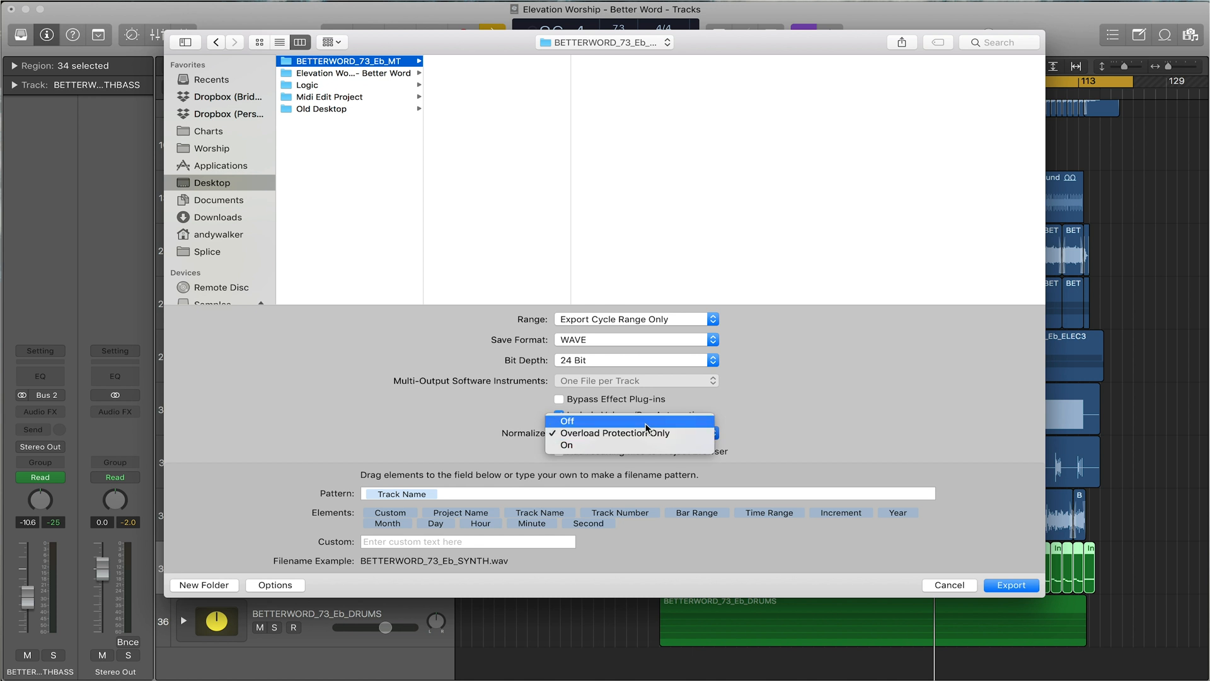
Step: Export all tracks with Normalize off and 16 Bit depth
{"action": "left_click", "coordinate": [567, 421]}
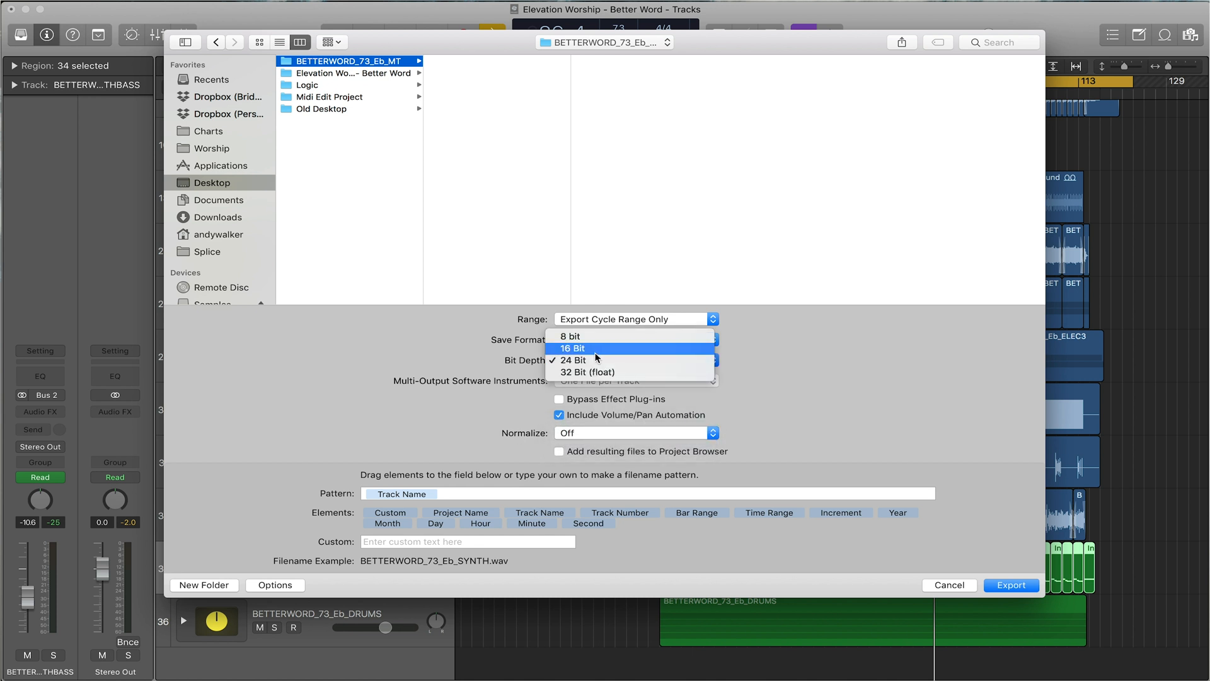
{"action": "left_click", "coordinate": [571, 348]}
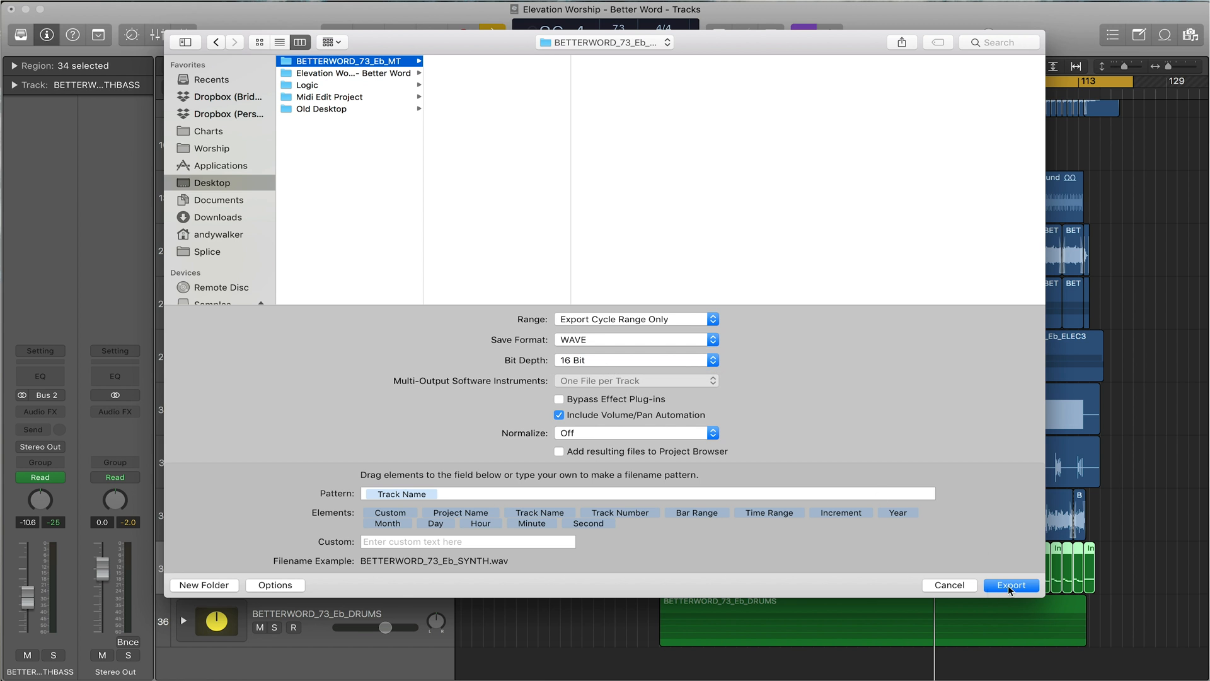
{"action": "left_click", "coordinate": [1010, 584]}
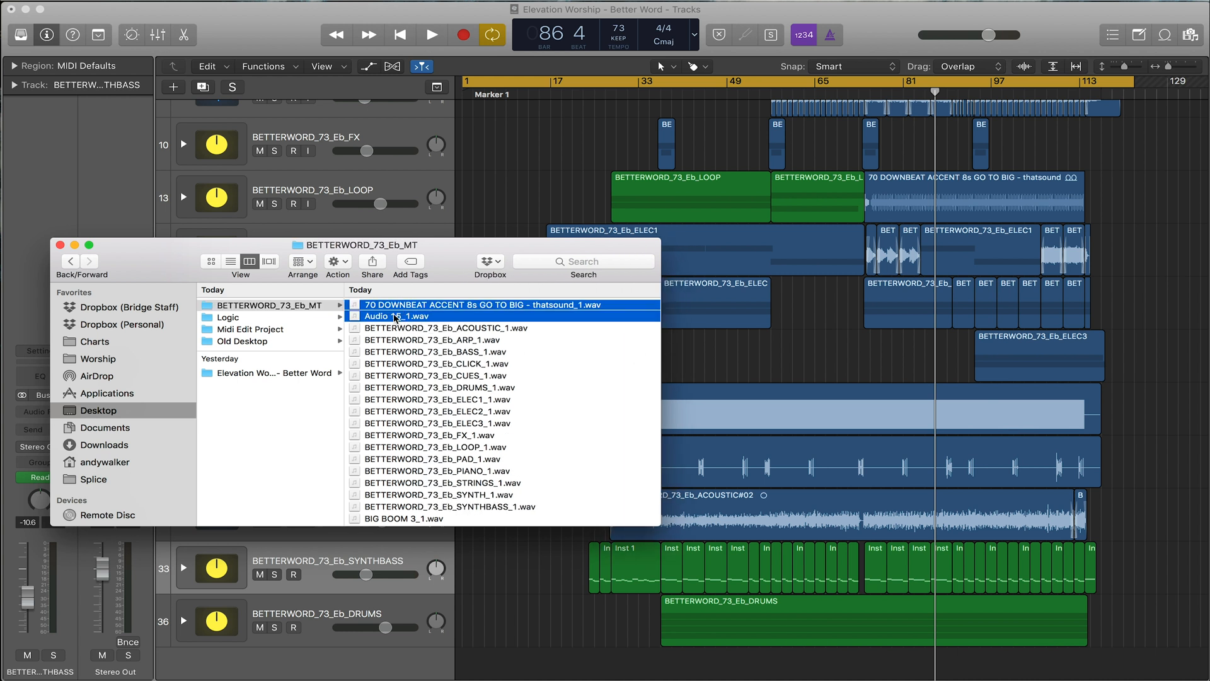
Step: Move the two stray non-stem files in the export folder to the Trash
{"action": "right_click", "coordinate": [396, 315]}
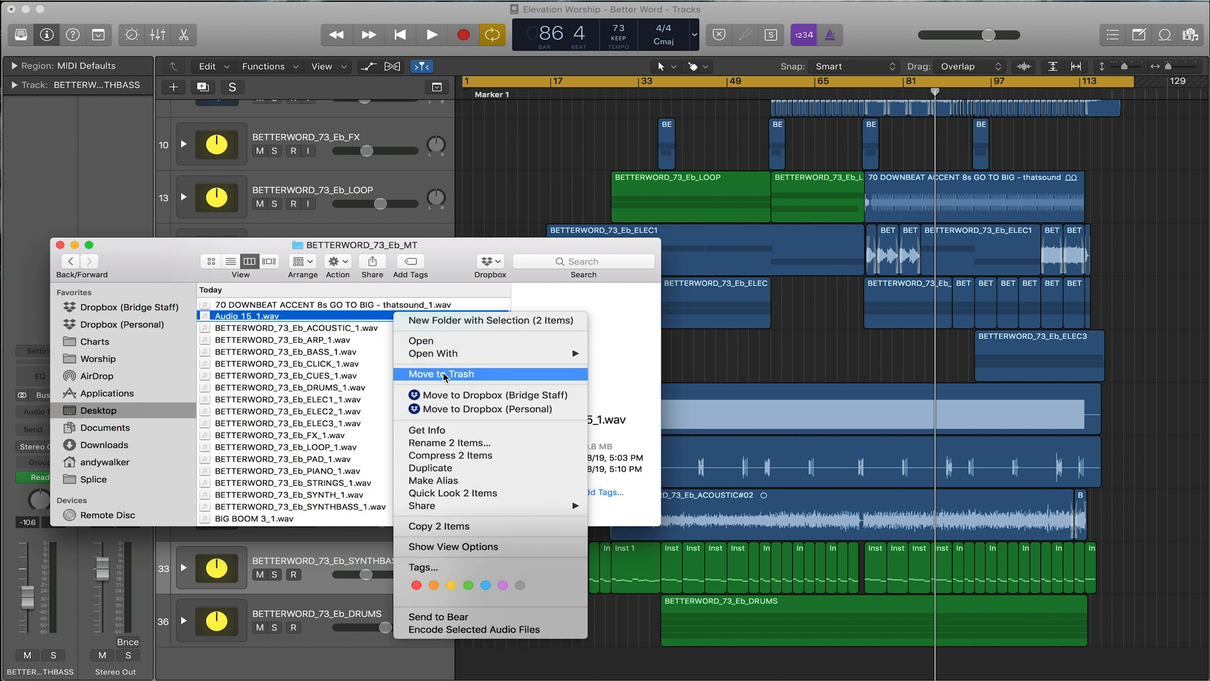
{"action": "left_click", "coordinate": [442, 374]}
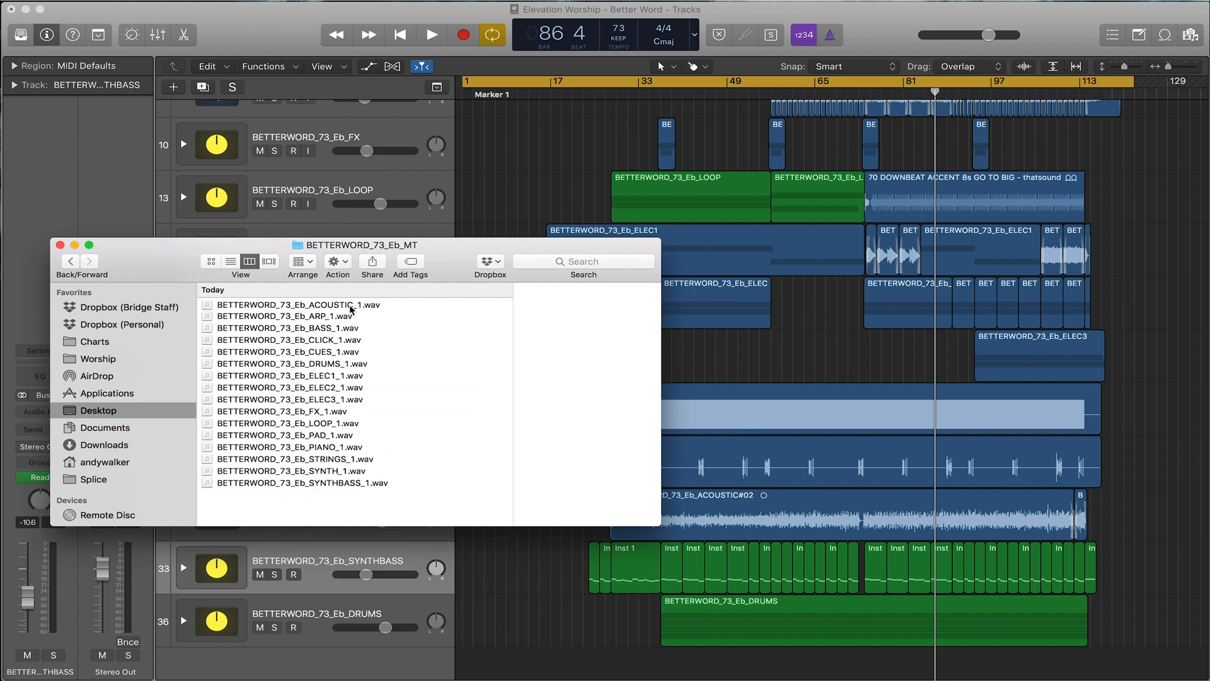
Step: Rename the ELEC1 stem to drop its _1 suffix, then act on the stems folder
{"action": "left_click", "coordinate": [287, 376]}
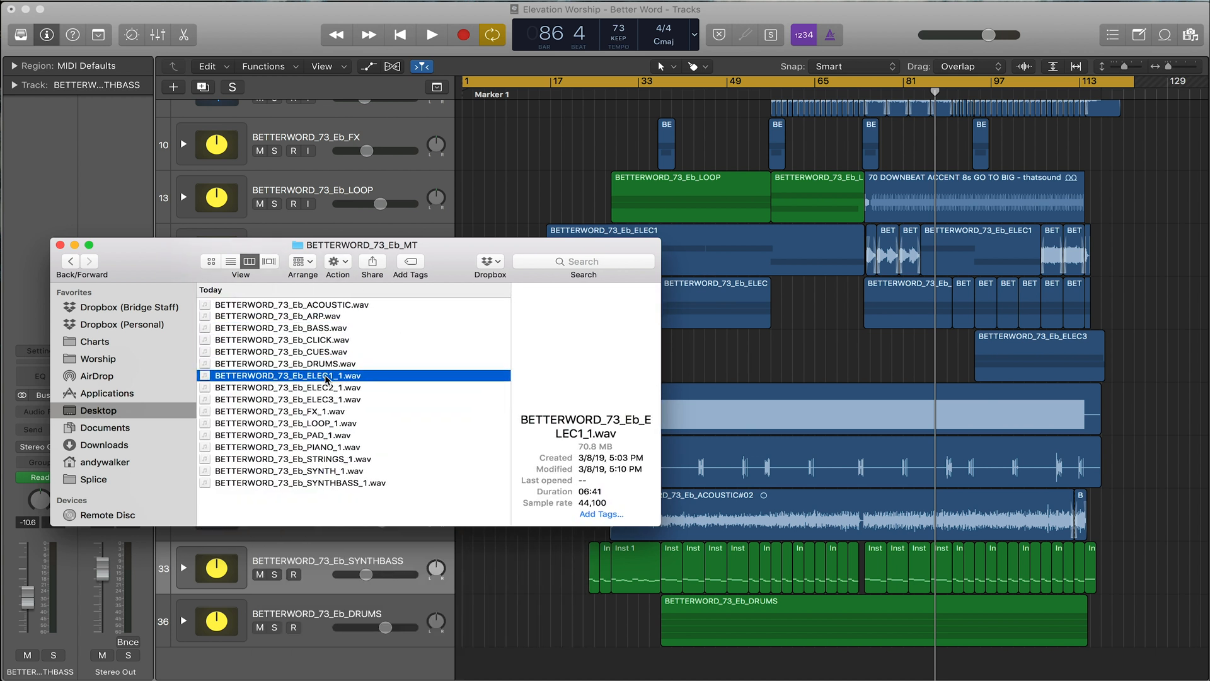
{"action": "left_click", "coordinate": [281, 435]}
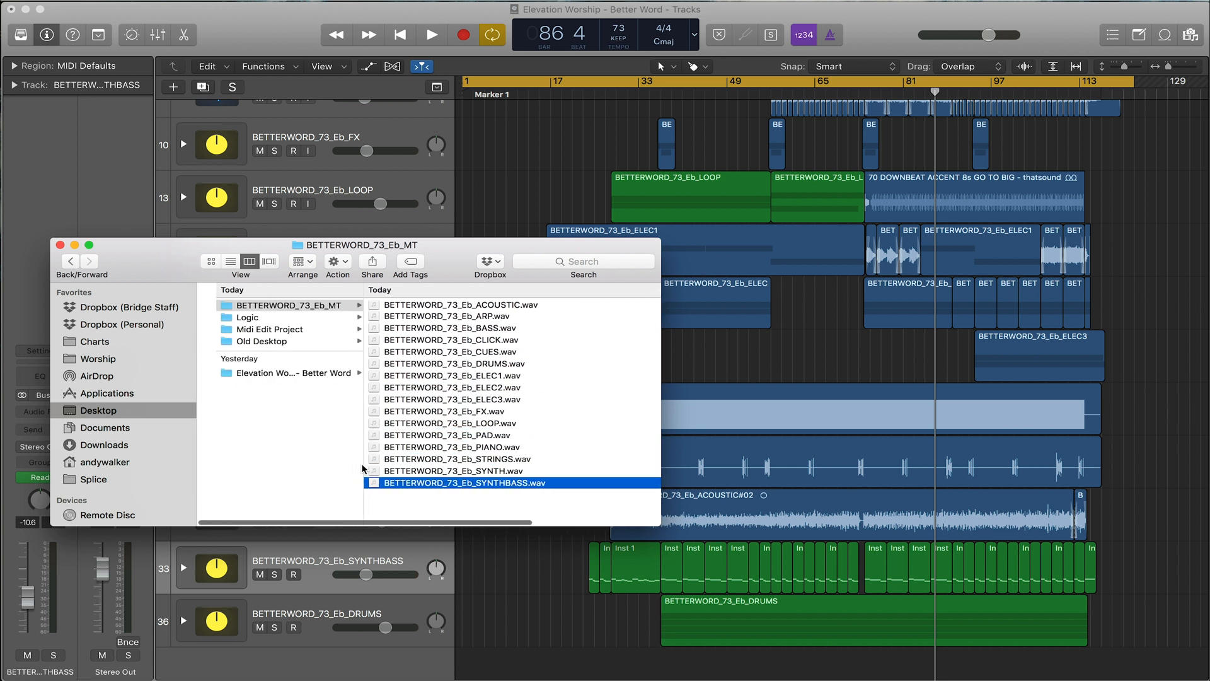
{"action": "right_click", "coordinate": [285, 303]}
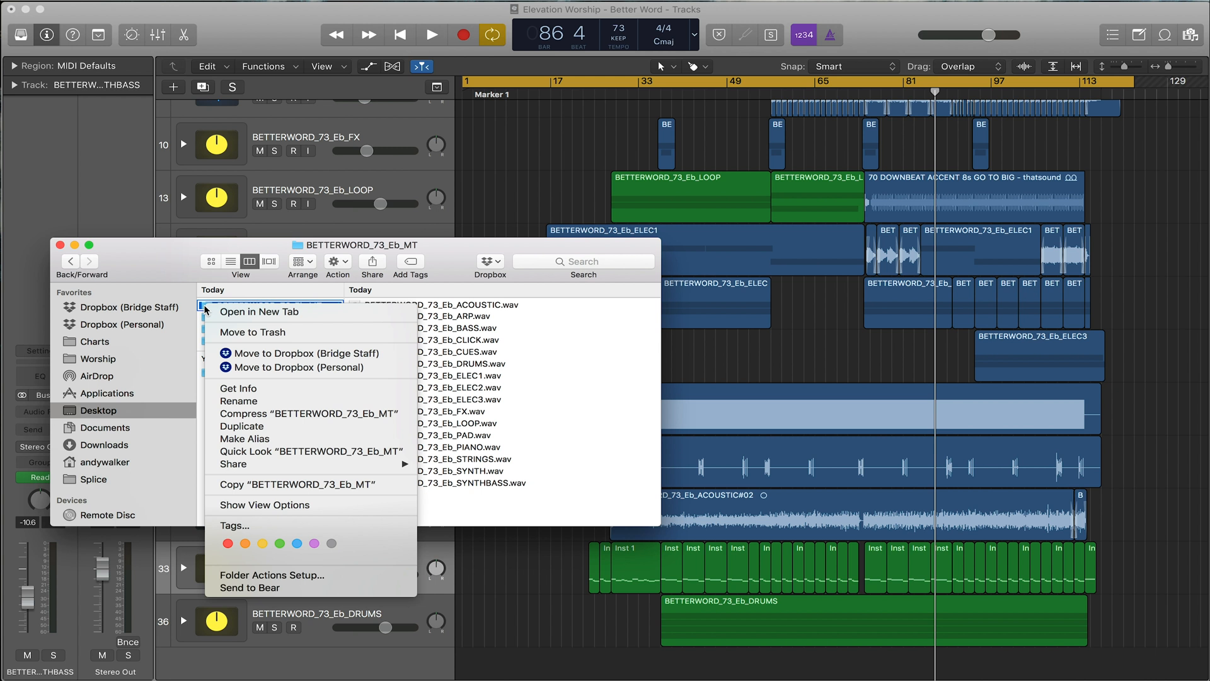
{"action": "left_click", "coordinate": [530, 469]}
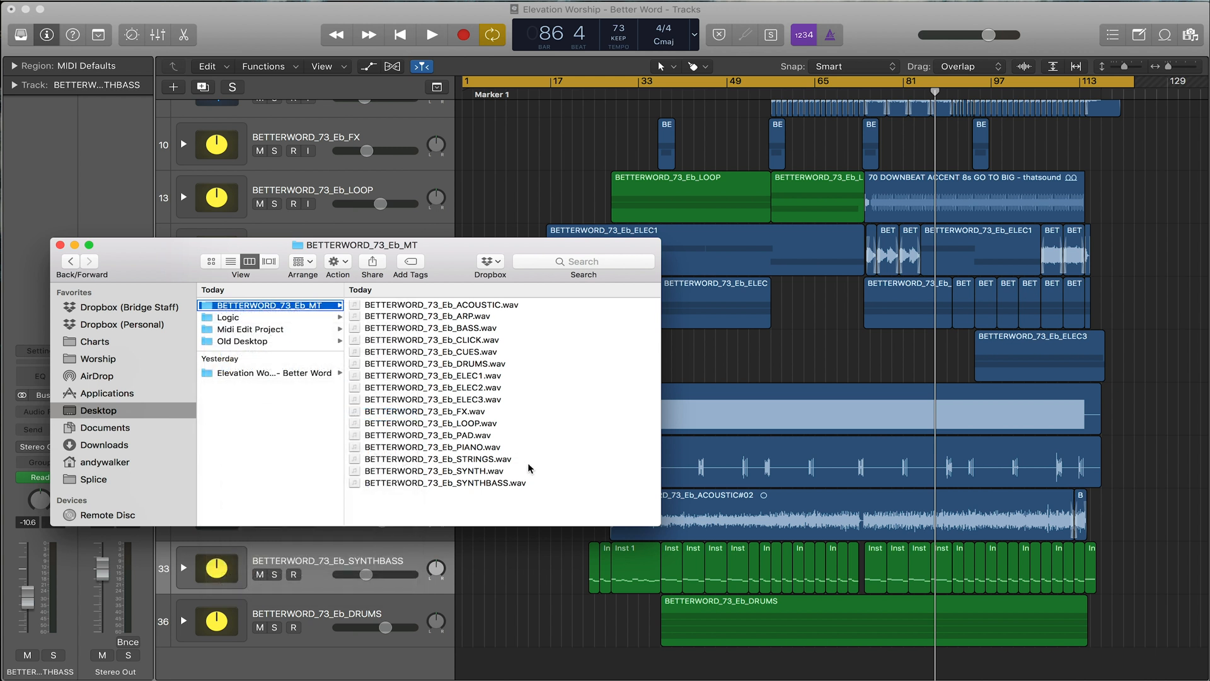